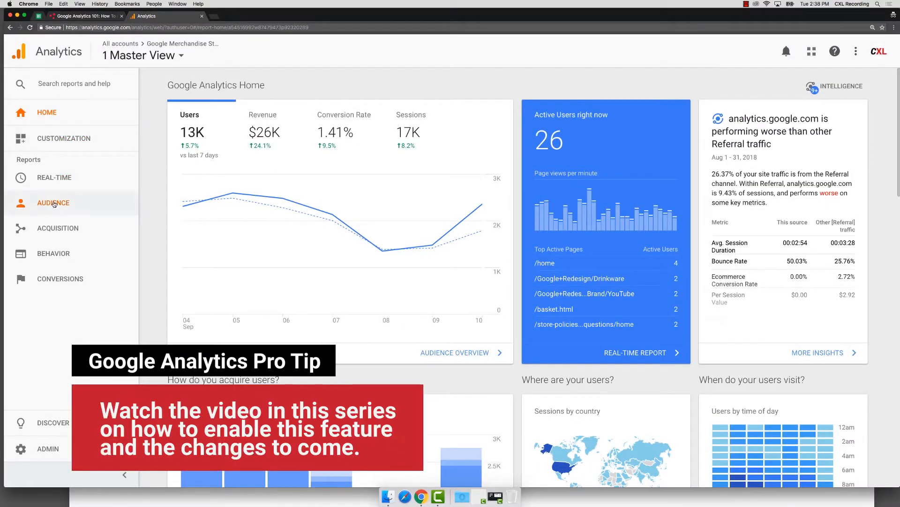
pyautogui.moveTo(57, 227)
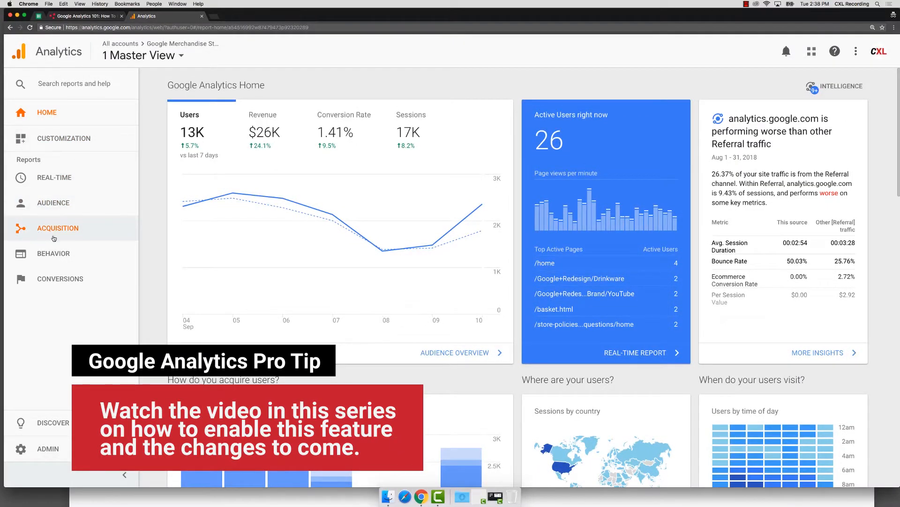
# Expand the Audience section to list its reports (Overview, Demographics, Interests, Geo).
pyautogui.click(54, 202)
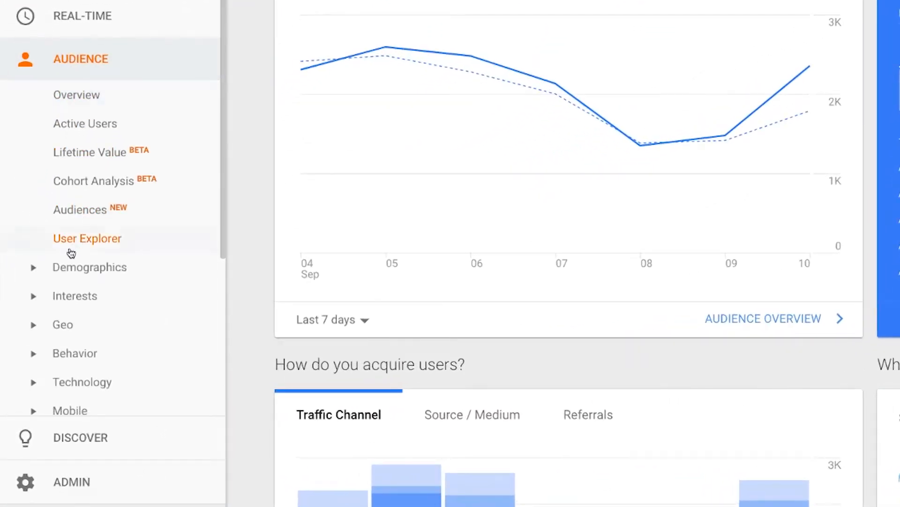
# View the Demographics: Age report for All Users, Sep 4–10, 2018, and review the age-group table.
pyautogui.click(90, 266)
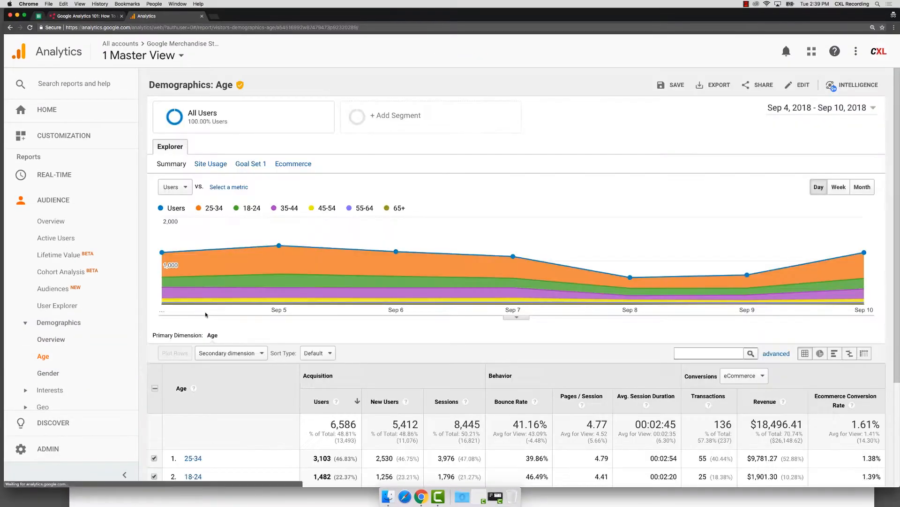
pyautogui.scroll(-3)
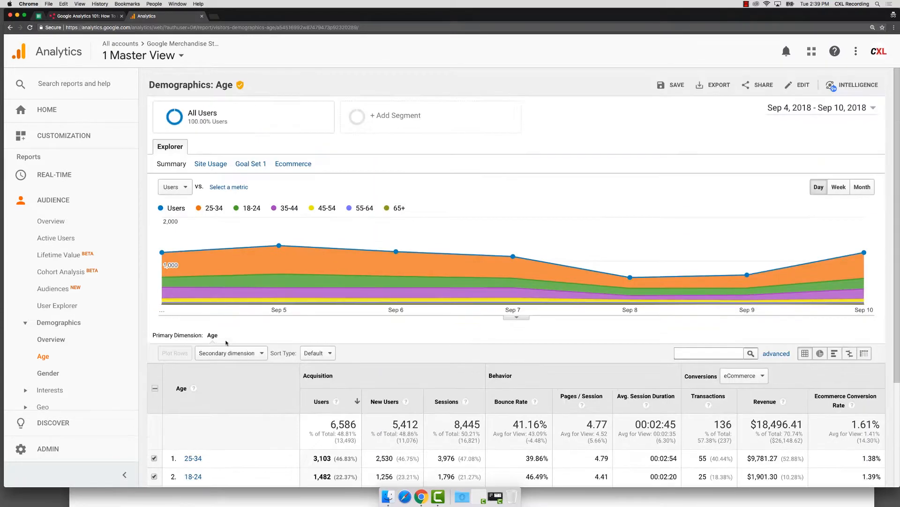
pyautogui.moveTo(512, 257)
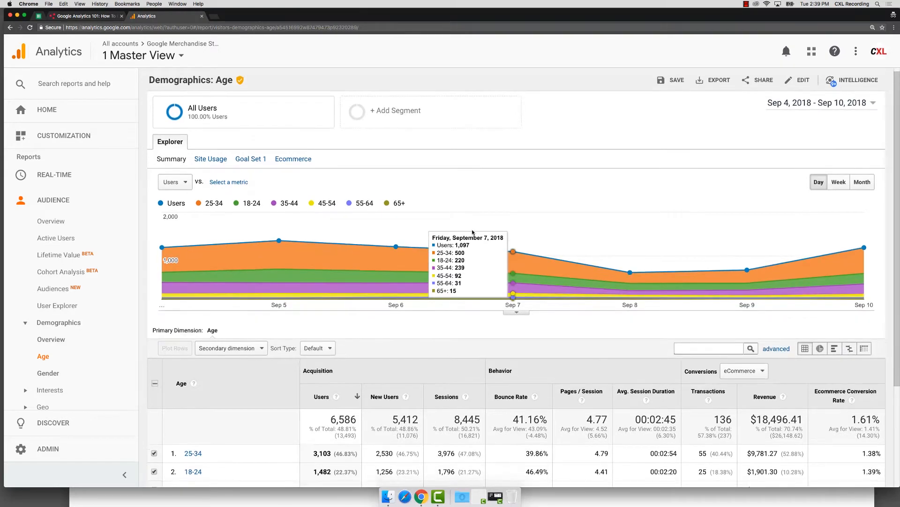
pyautogui.scroll(-3)
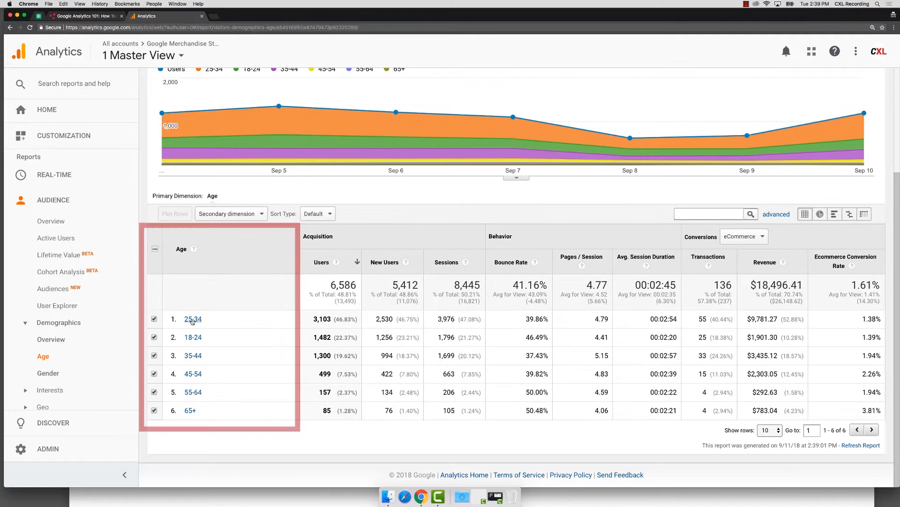
pyautogui.moveTo(197, 269)
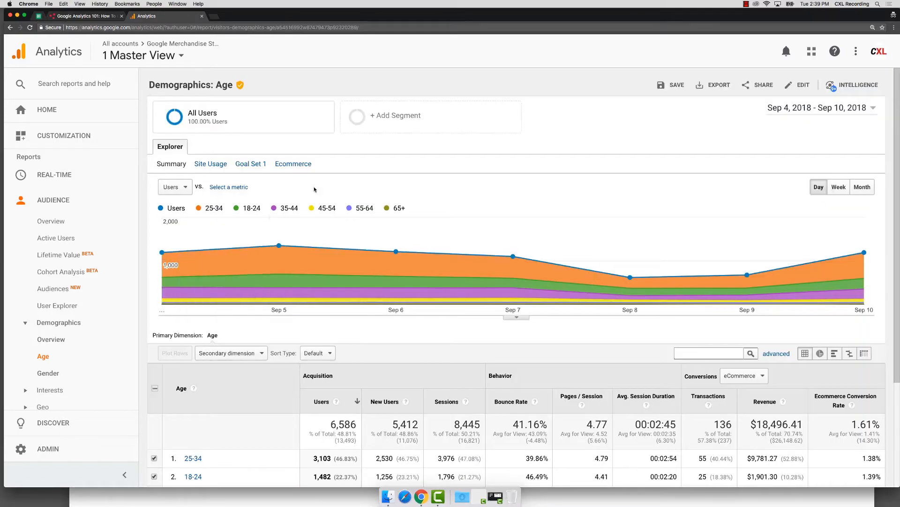
# Start a blank new segment from the saved-segments list over the Age report.
pyautogui.click(395, 114)
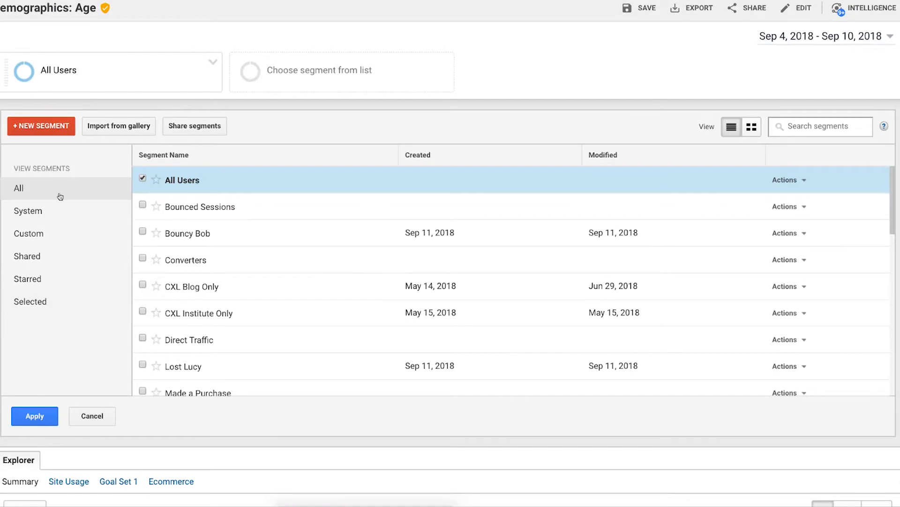
pyautogui.moveTo(29, 239)
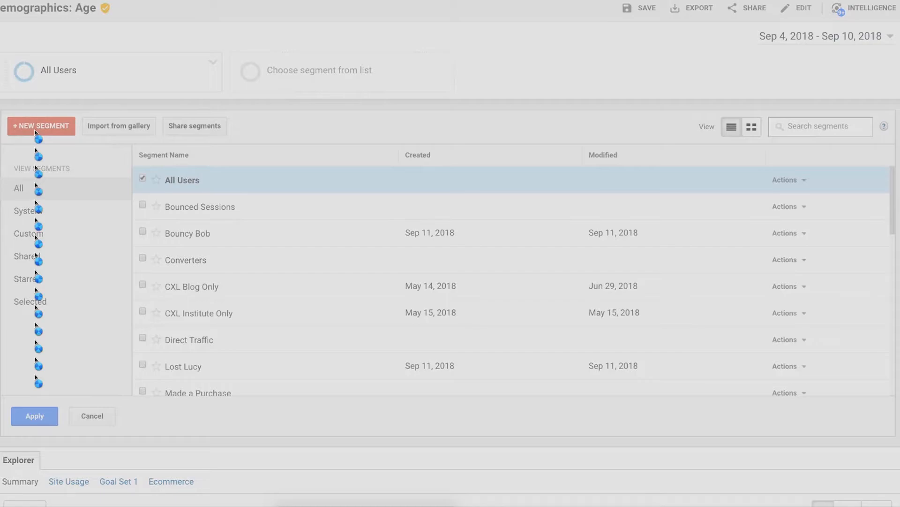
pyautogui.click(41, 124)
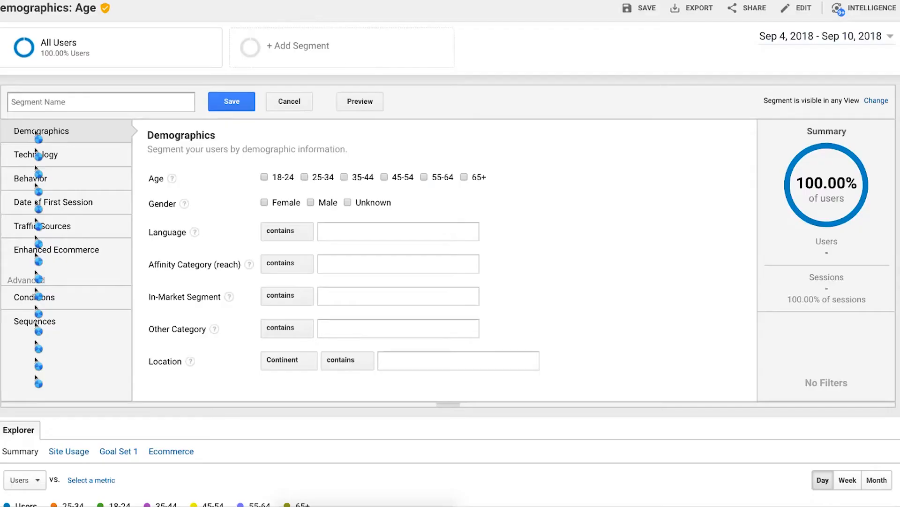
pyautogui.moveTo(35, 298)
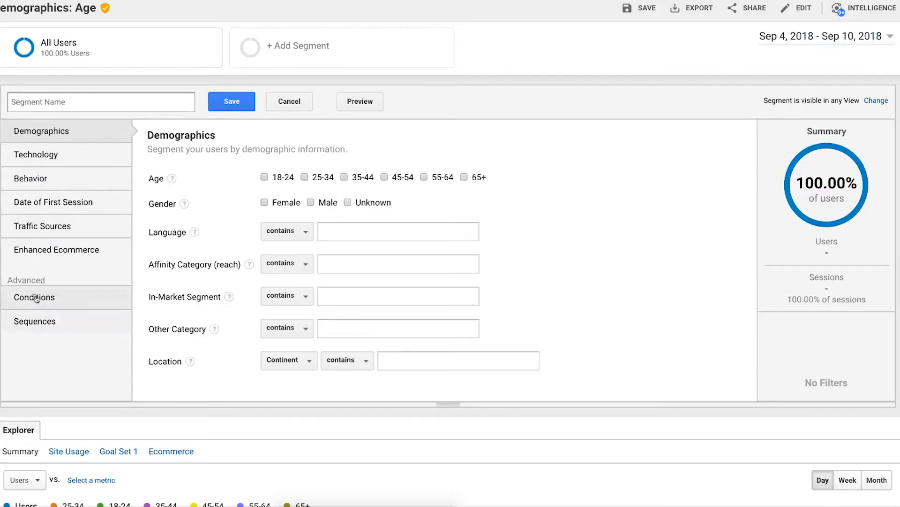
# Add a session condition Revenue per session = 0 and begin choosing another criterion.
pyautogui.click(34, 297)
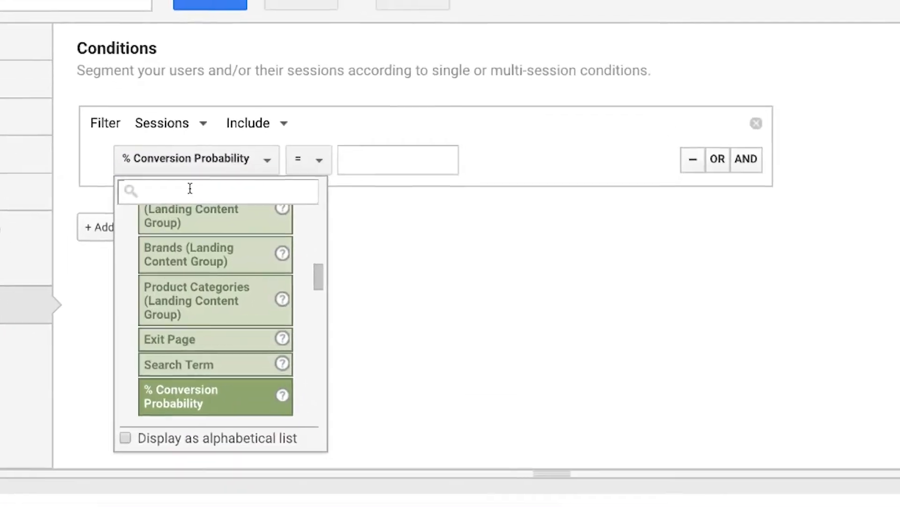
pyautogui.write('revenu')
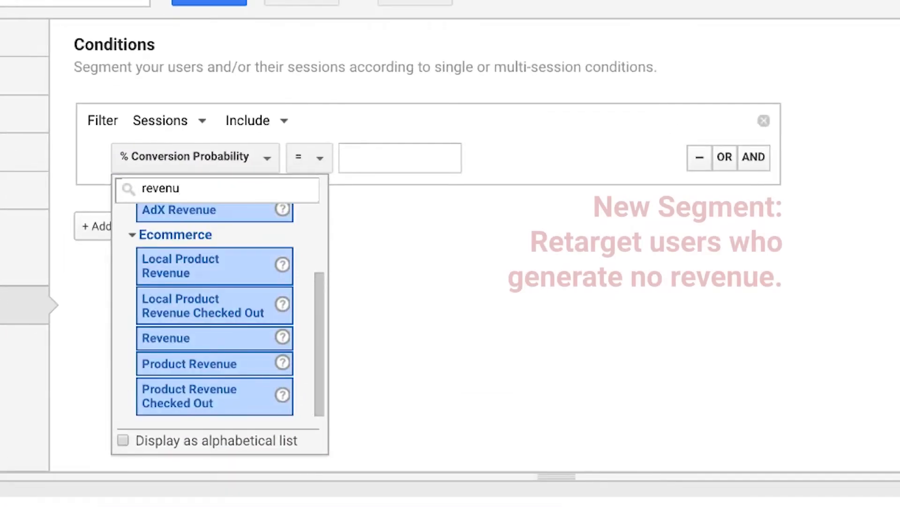
pyautogui.click(165, 337)
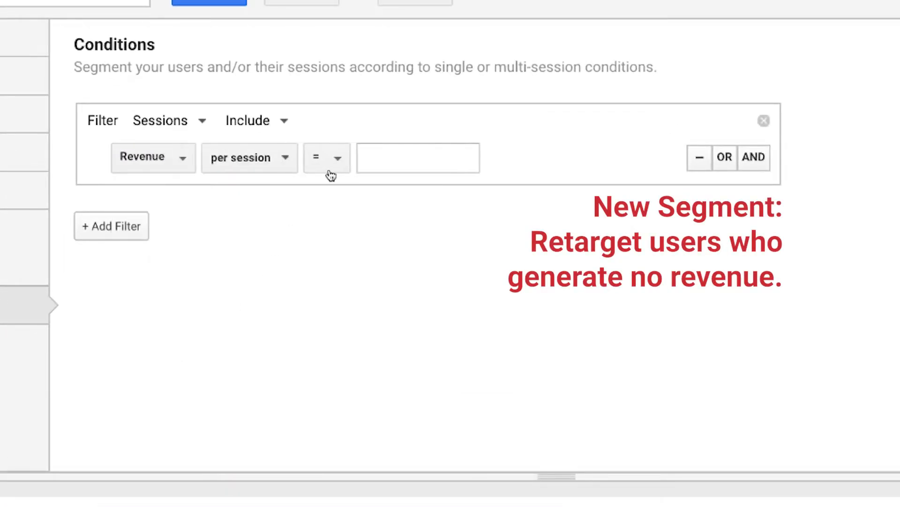
pyautogui.write('0')
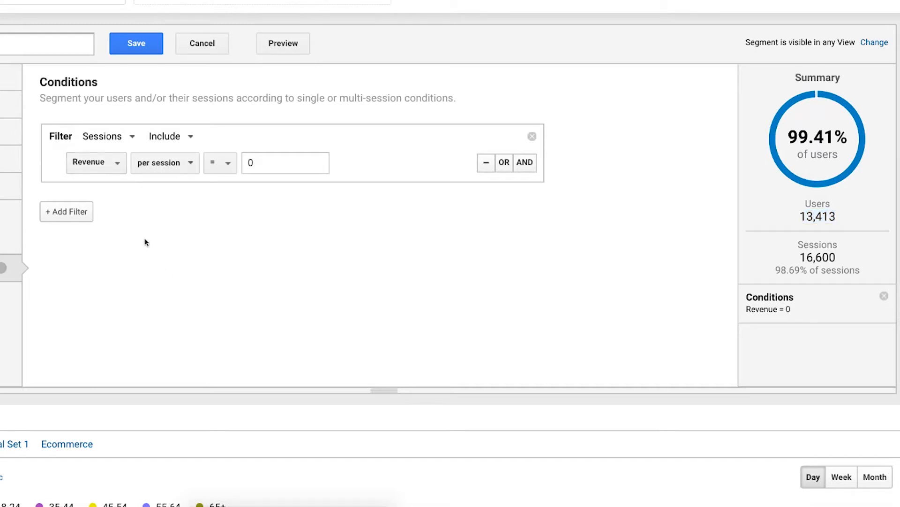
pyautogui.click(96, 163)
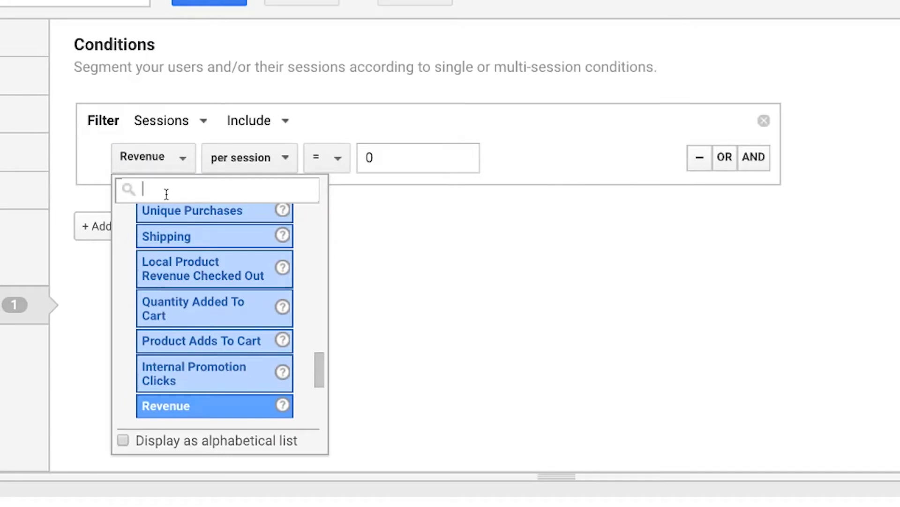
# Set the condition to Engaged Users (Goal 2 Completions) = 1 and search 'rev' for a second AND metric.
pyautogui.write('engage')
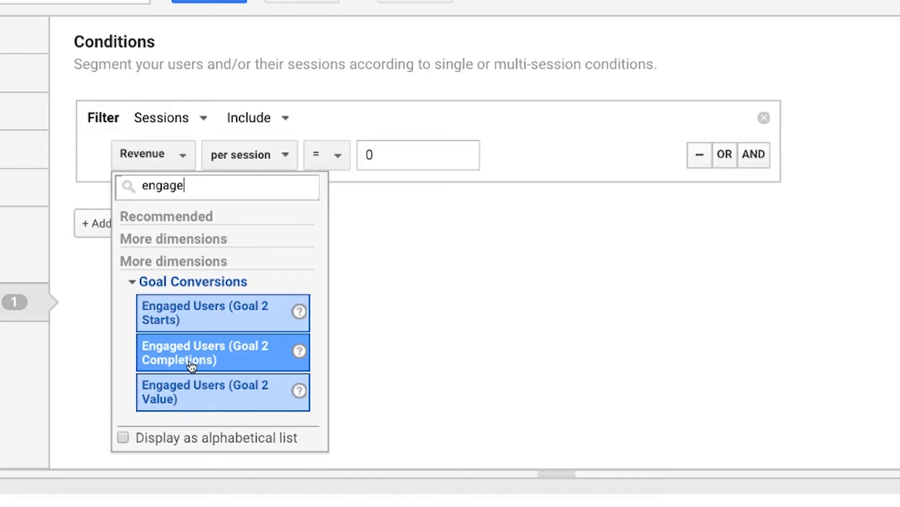
pyautogui.click(204, 352)
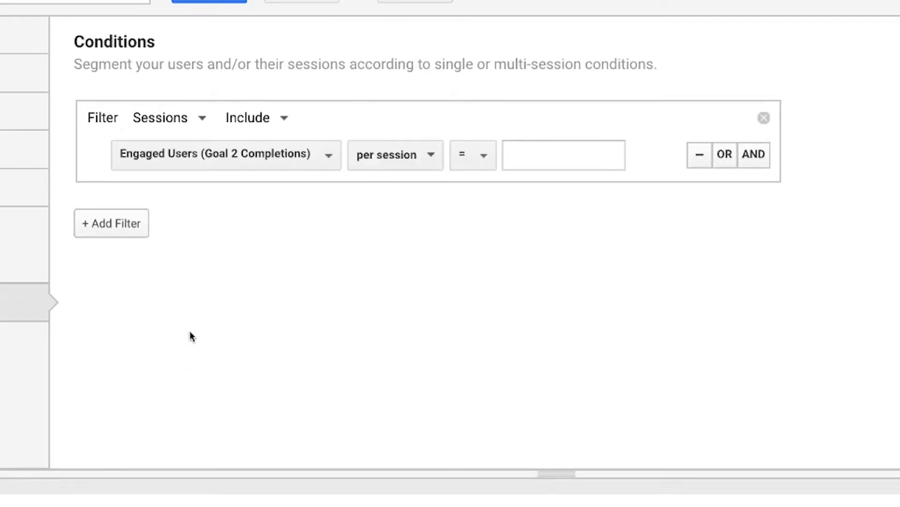
pyautogui.click(563, 154)
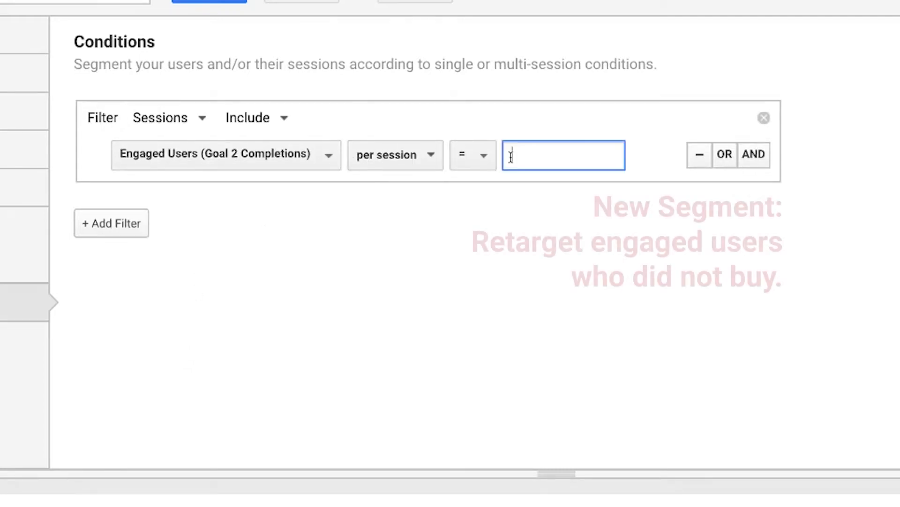
pyautogui.write('1')
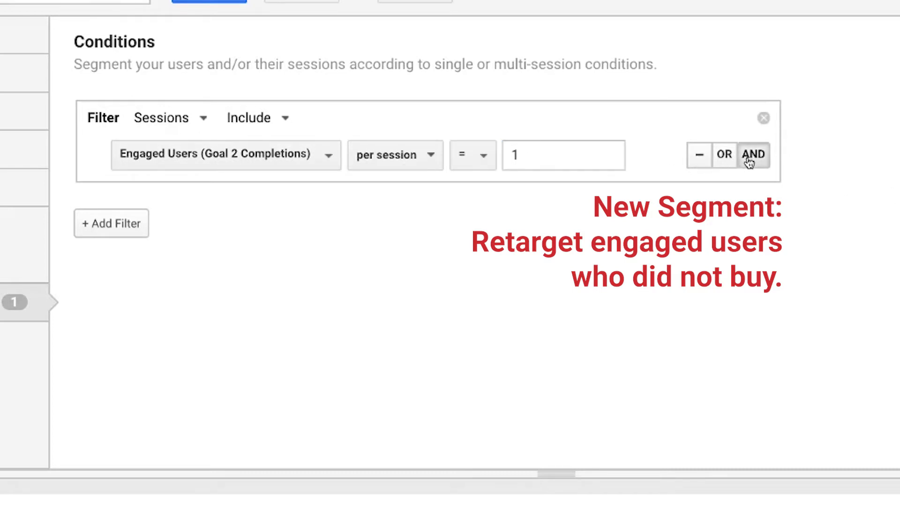
pyautogui.write('revenu')
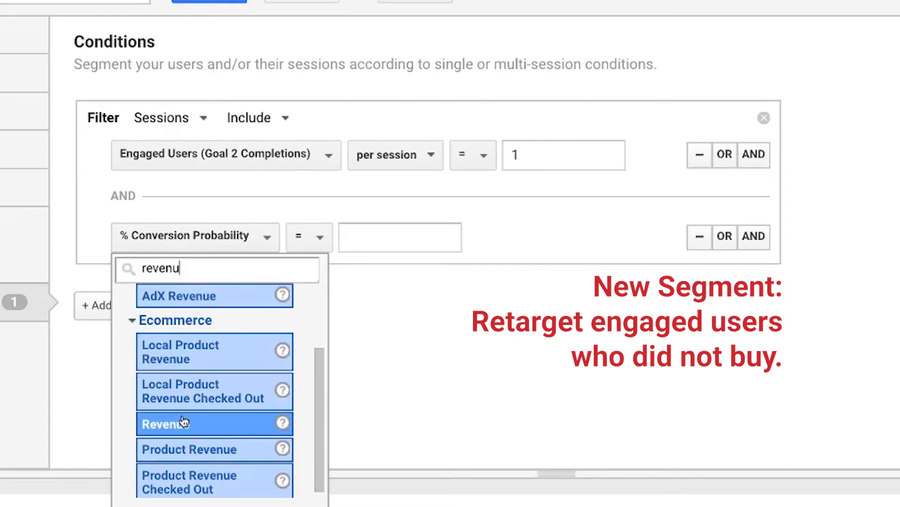
# Set the second condition to Revenue per session = 0 and highlight the 1,451 matching users.
pyautogui.click(164, 424)
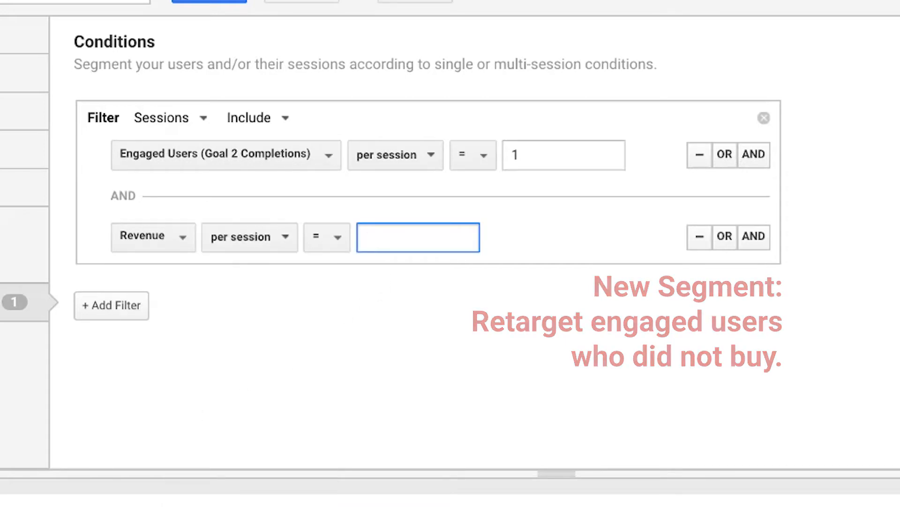
pyautogui.write('0')
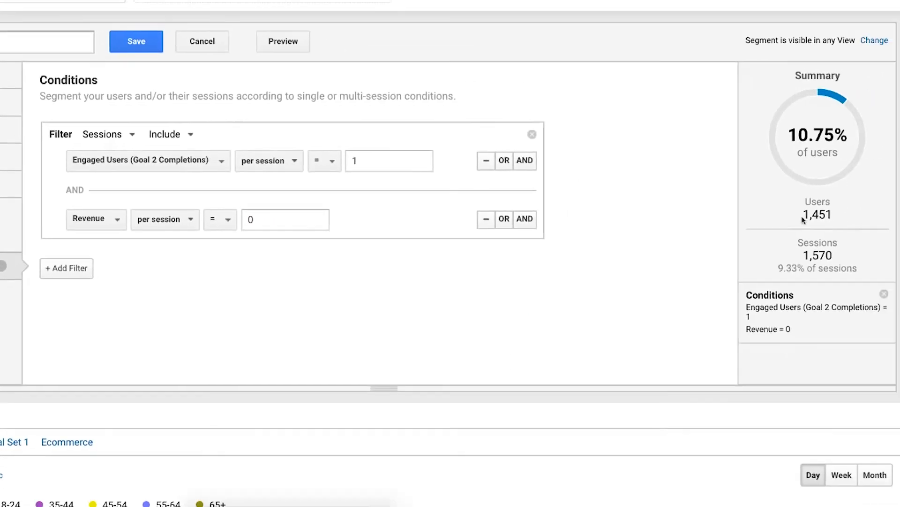
pyautogui.doubleClick(817, 214)
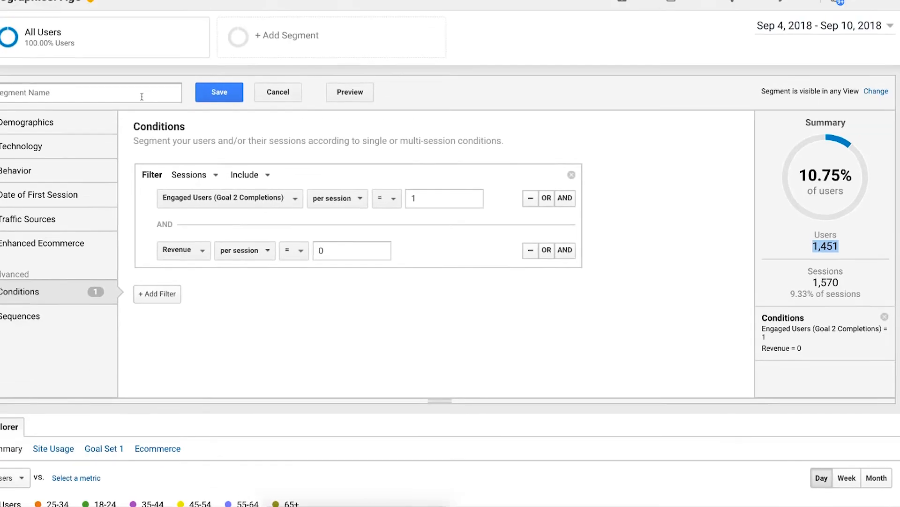
# Name the segment 'Engaged But Didn't Buy' and save it.
pyautogui.write("Engaged But Didn't Buy")
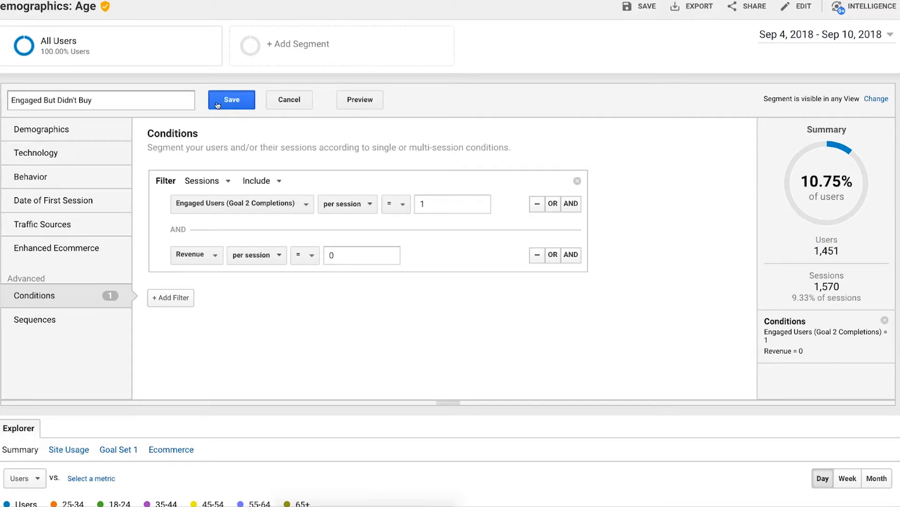
pyautogui.click(230, 100)
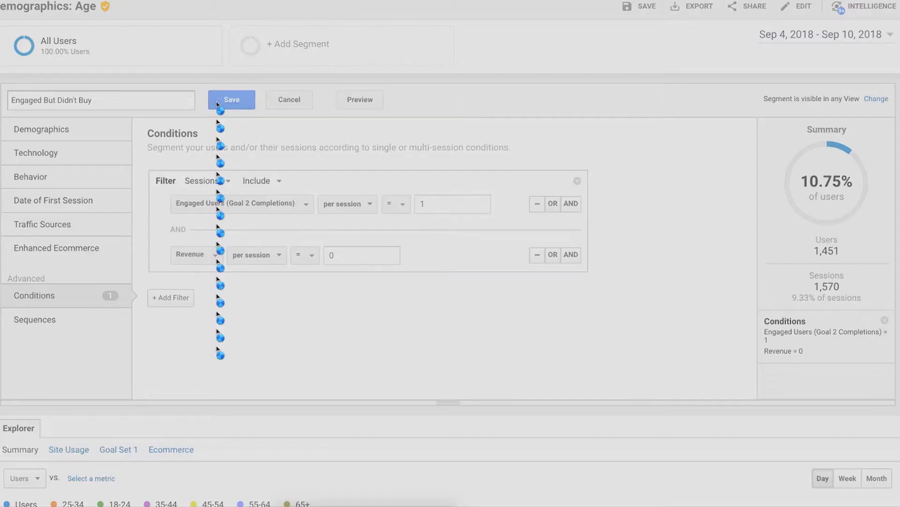
pyautogui.click(232, 99)
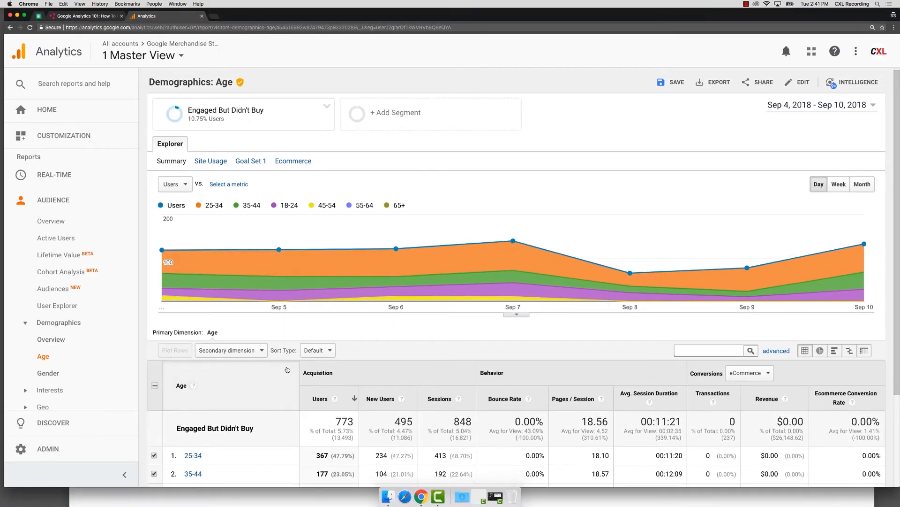
# Scroll the Age table for the segment, led by 25-34 (367) and 35-44 (177).
pyautogui.scroll(-3)
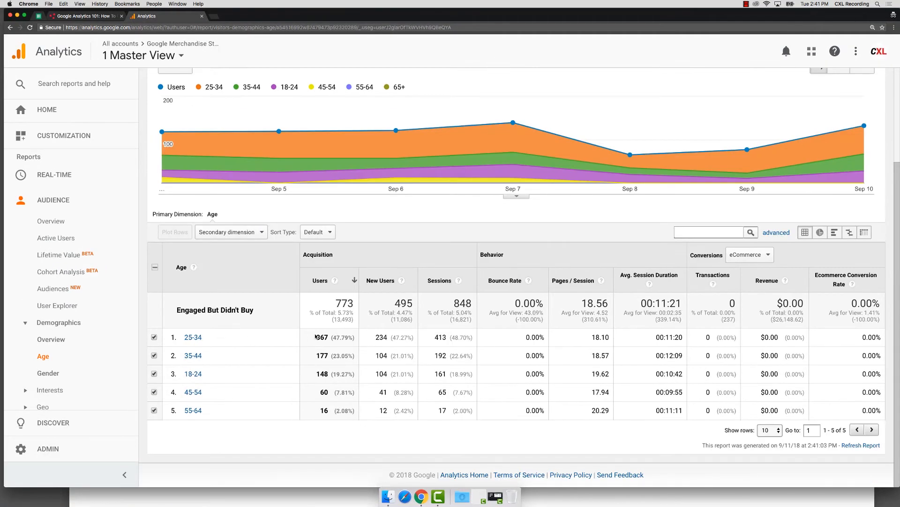
pyautogui.moveTo(324, 303)
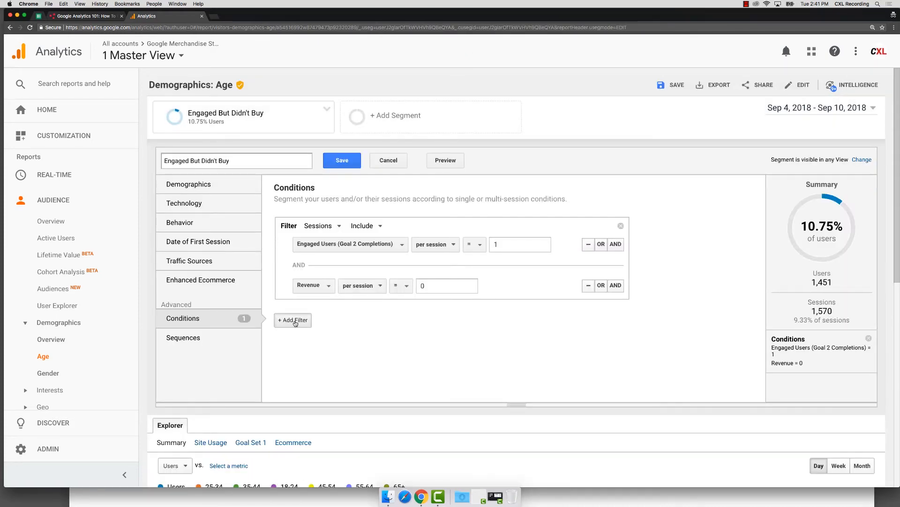
# Add a third condition: Age is one of 25-34 and 35-44.
pyautogui.click(293, 320)
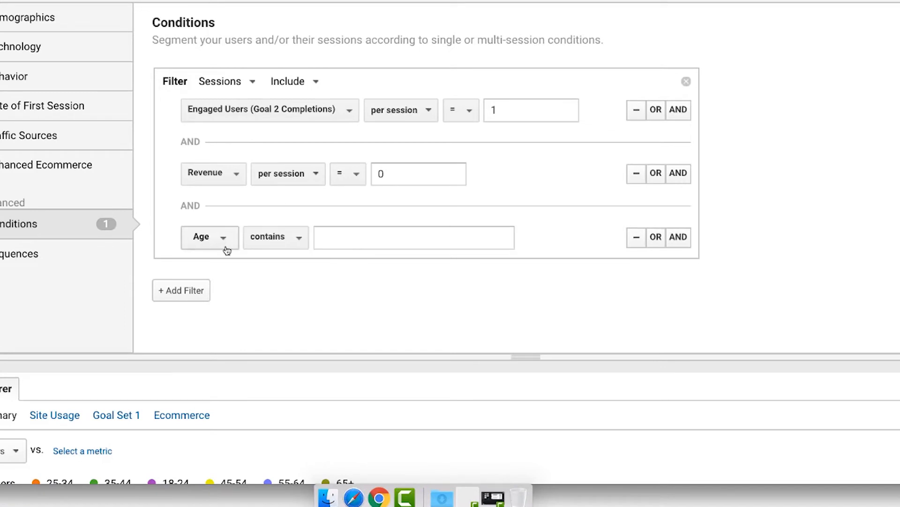
pyautogui.click(275, 237)
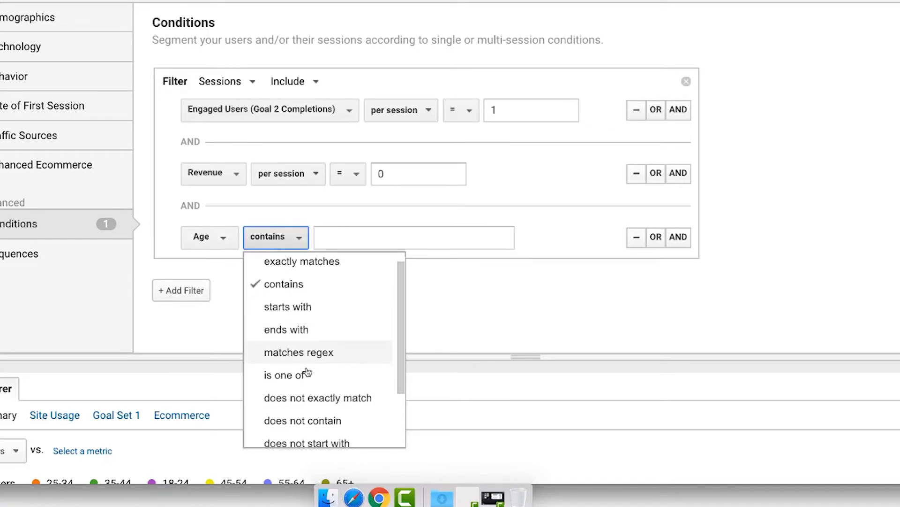
pyautogui.click(285, 374)
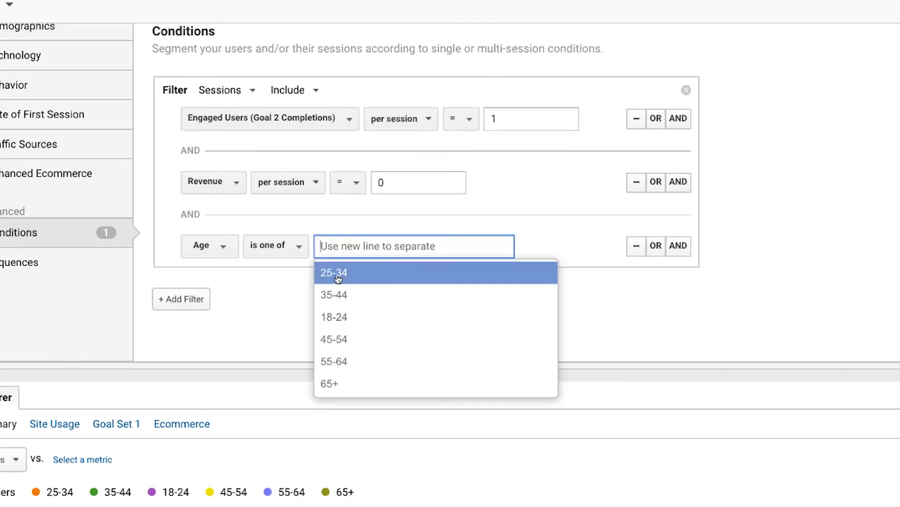
pyautogui.click(334, 273)
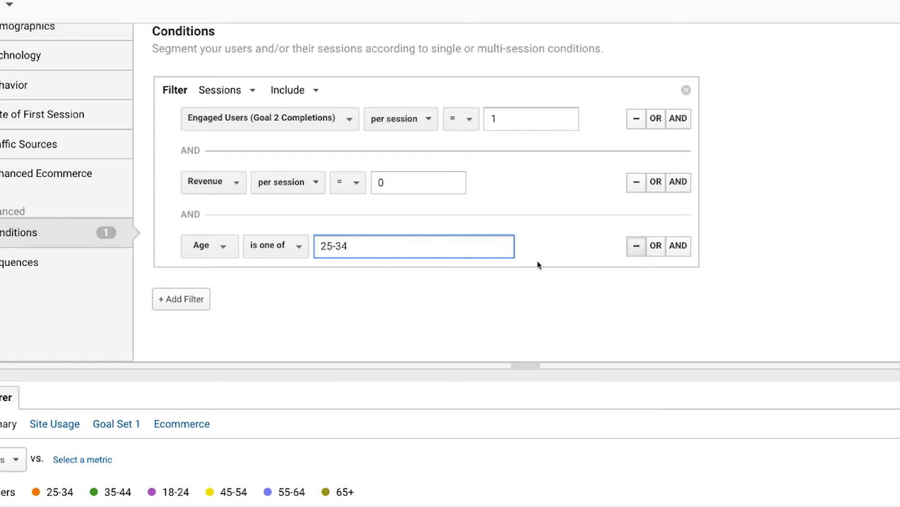
pyautogui.click(413, 246)
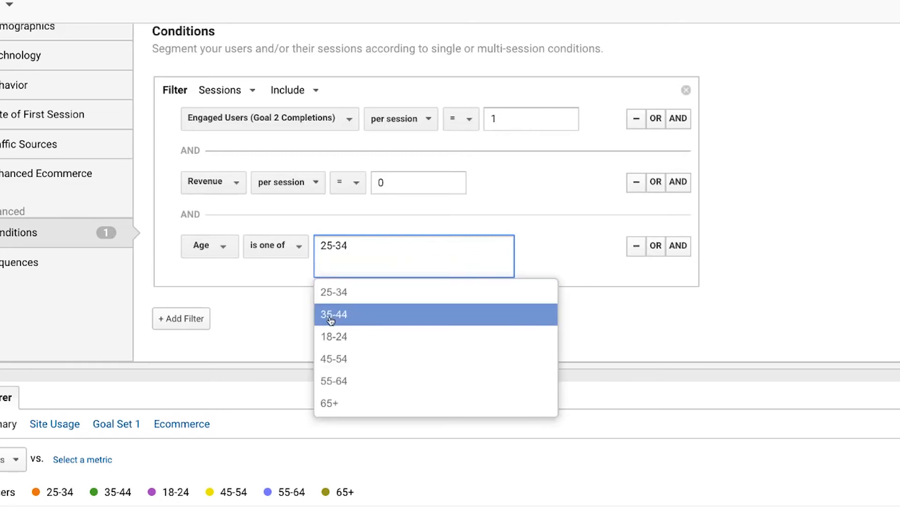
pyautogui.click(334, 315)
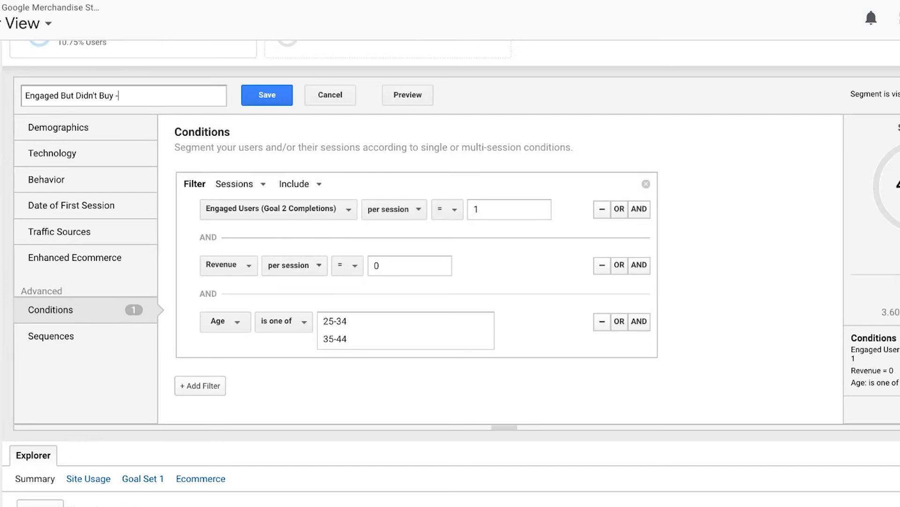
# Rename the segment 'Engaged But Didn't Buy - 25-44', save it, and choose Build Audience.
pyautogui.write('25')
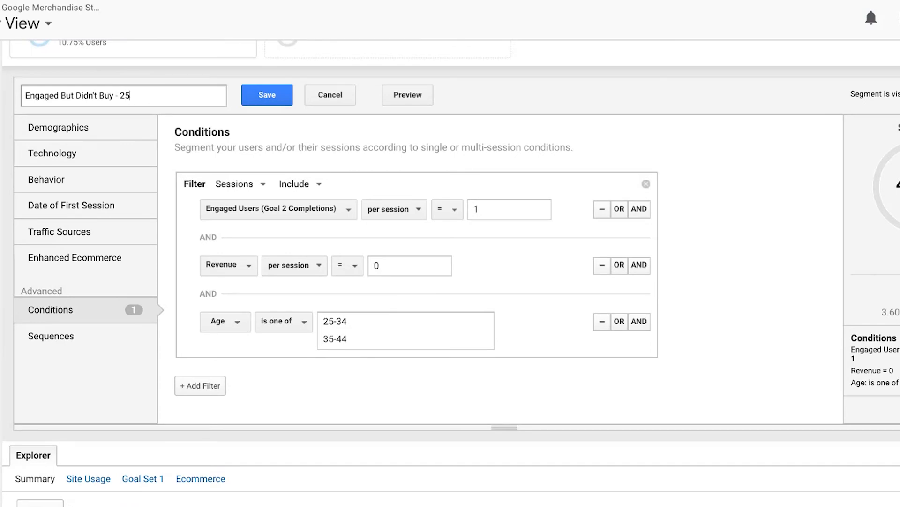
pyautogui.write('-44')
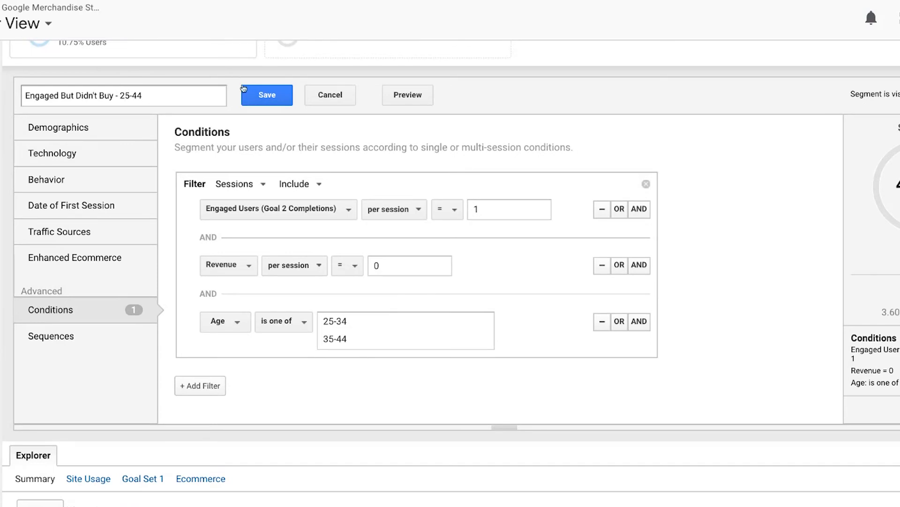
pyautogui.click(265, 94)
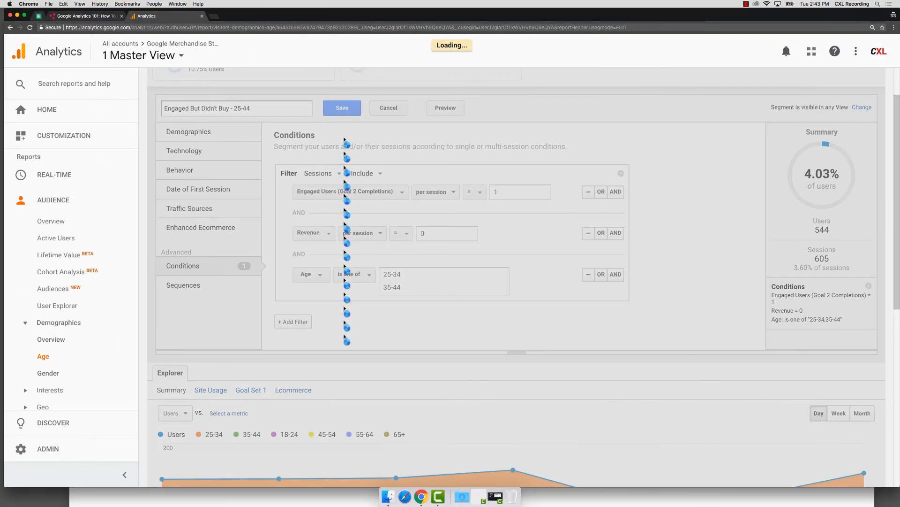
pyautogui.click(342, 108)
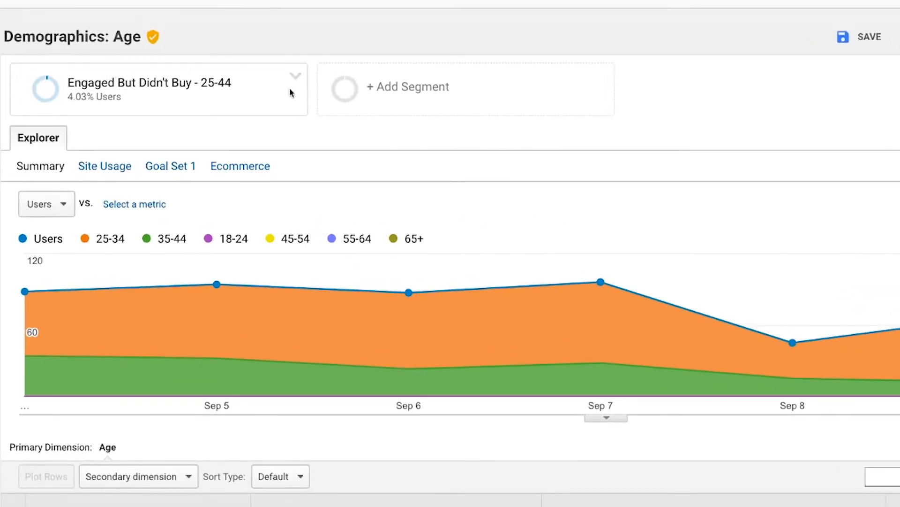
pyautogui.click(296, 76)
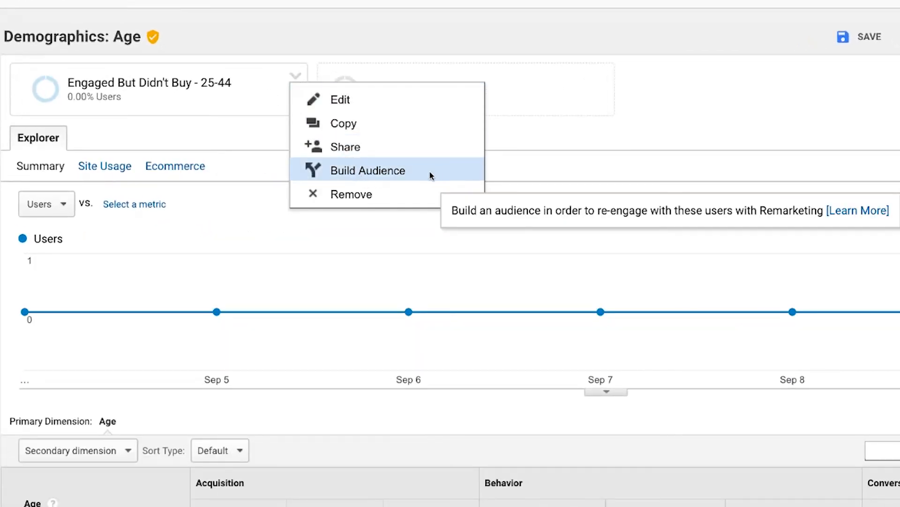